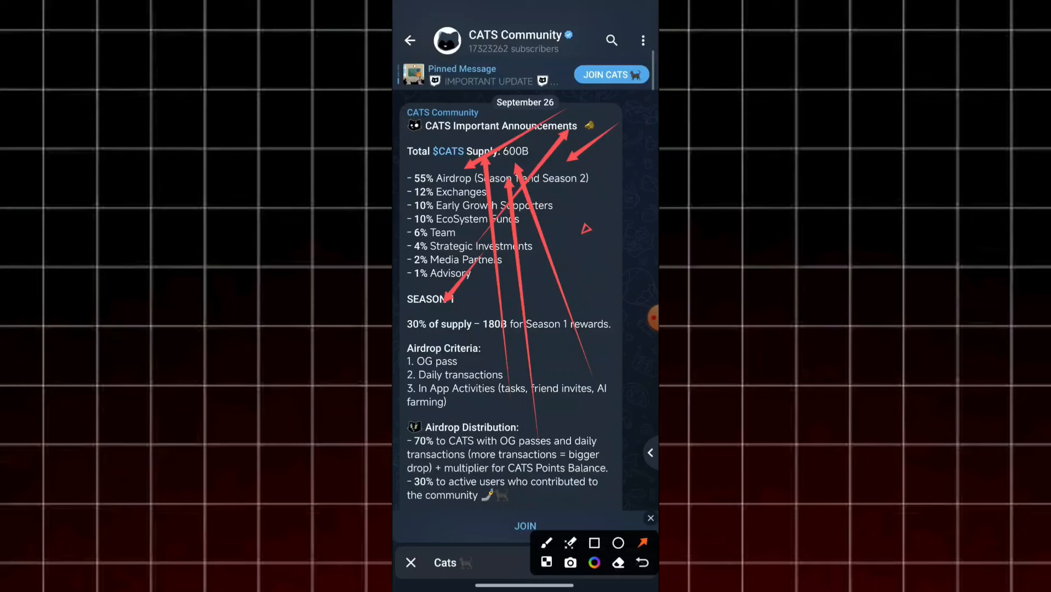
Leave the CATS announcement for the Cats mini app's OG Pass page with its 1 TON offer.
scroll("down", 3)
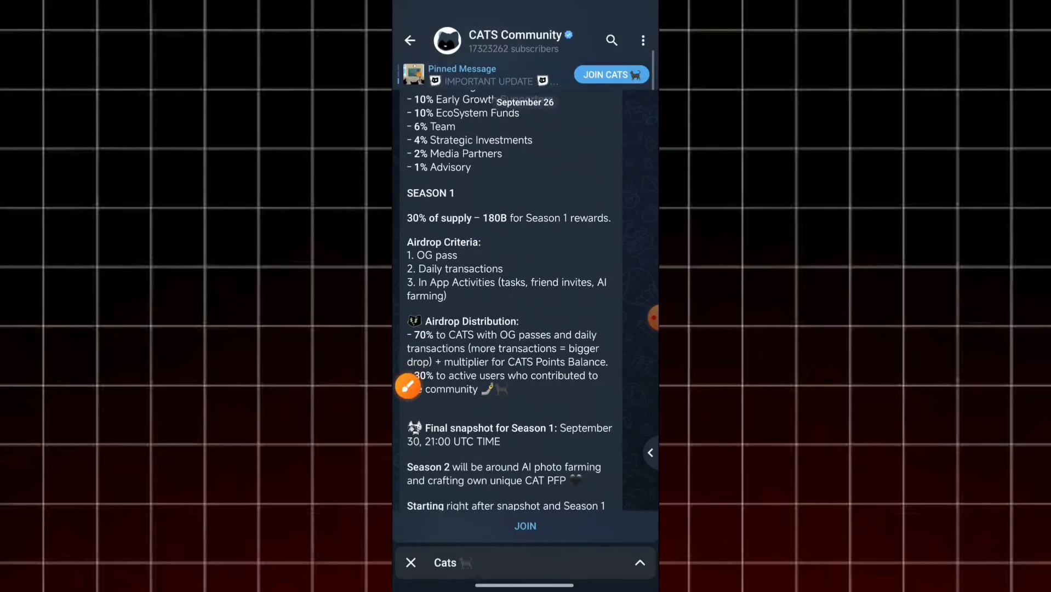
left_click(408, 387)
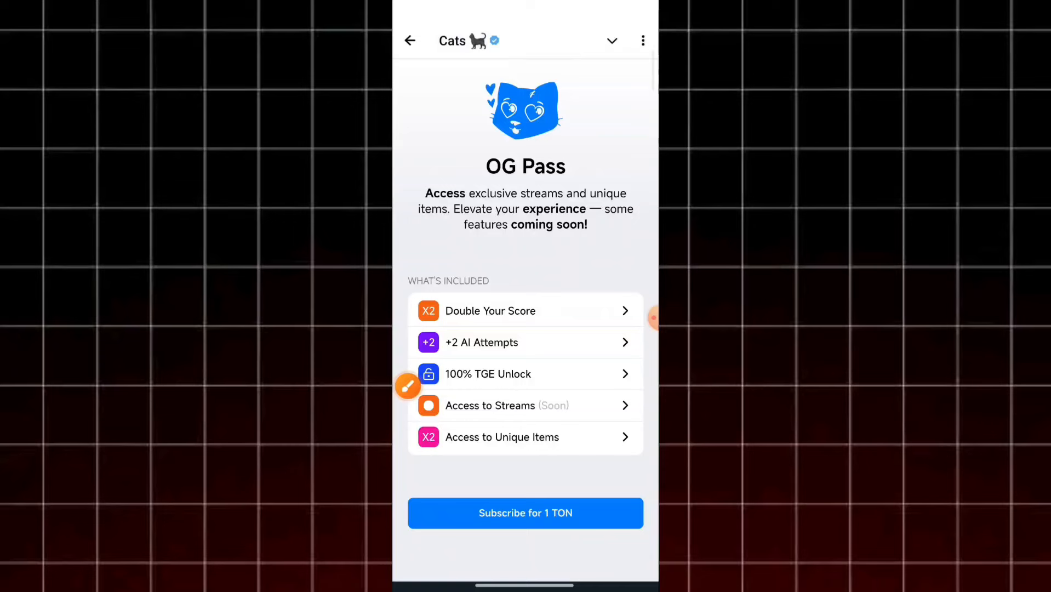
Minimize the mini app back to the CATS Community announcement's Season 1 criteria.
left_click(410, 40)
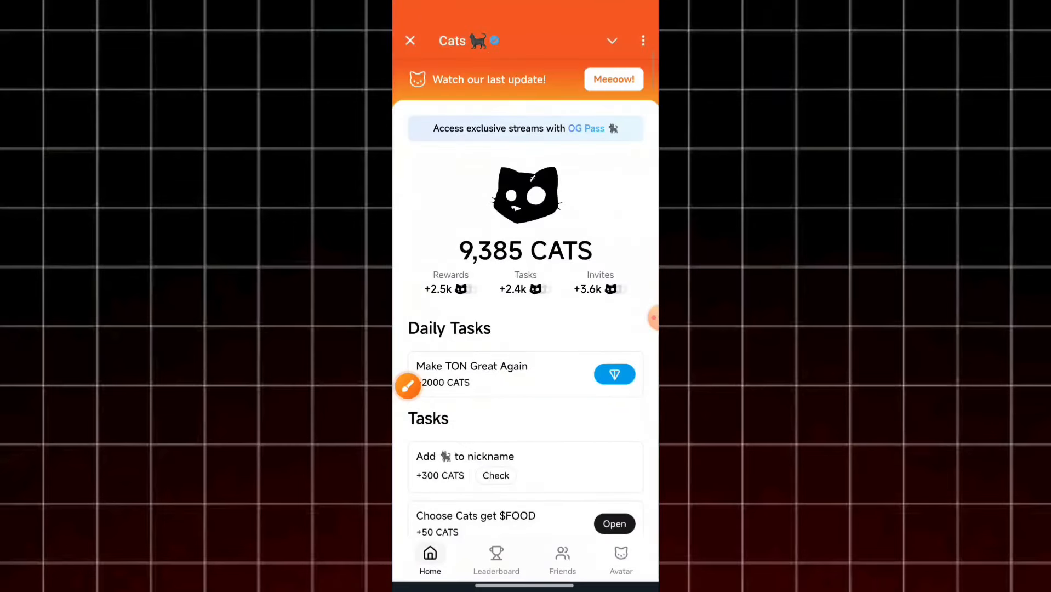
left_click(611, 79)
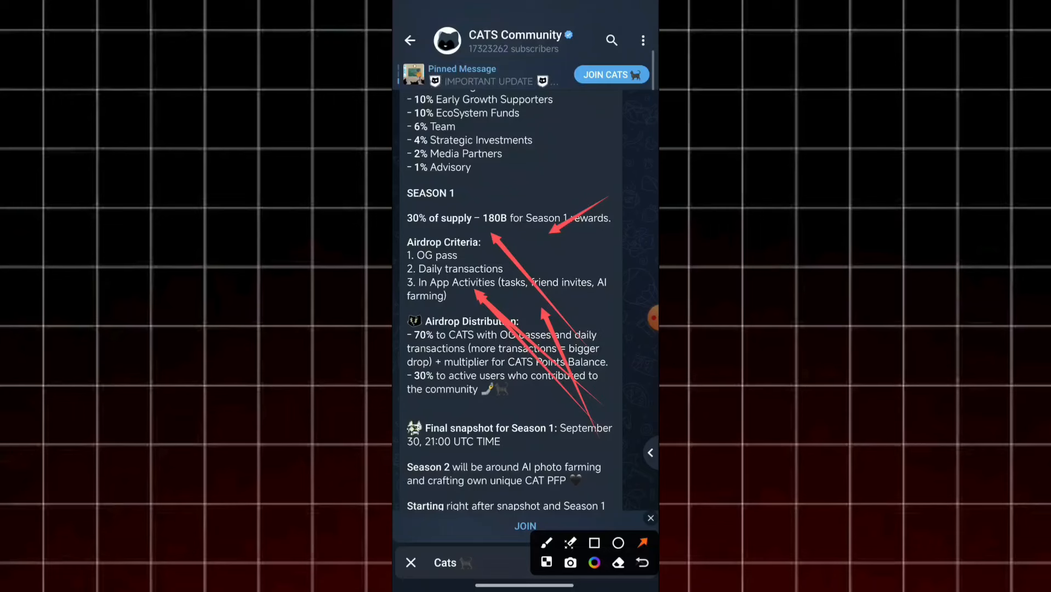
Underline the 30% share for active community contributors in red.
left_click(640, 562)
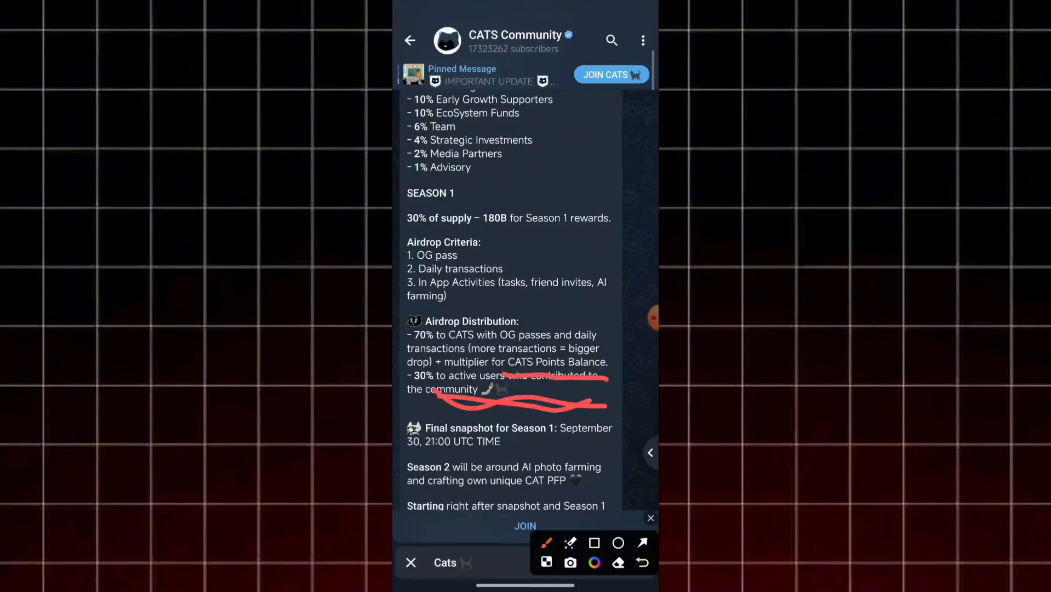
Expand the Cats mini app Home tab showing the 9,385 CATS balance and tasks.
left_click(642, 542)
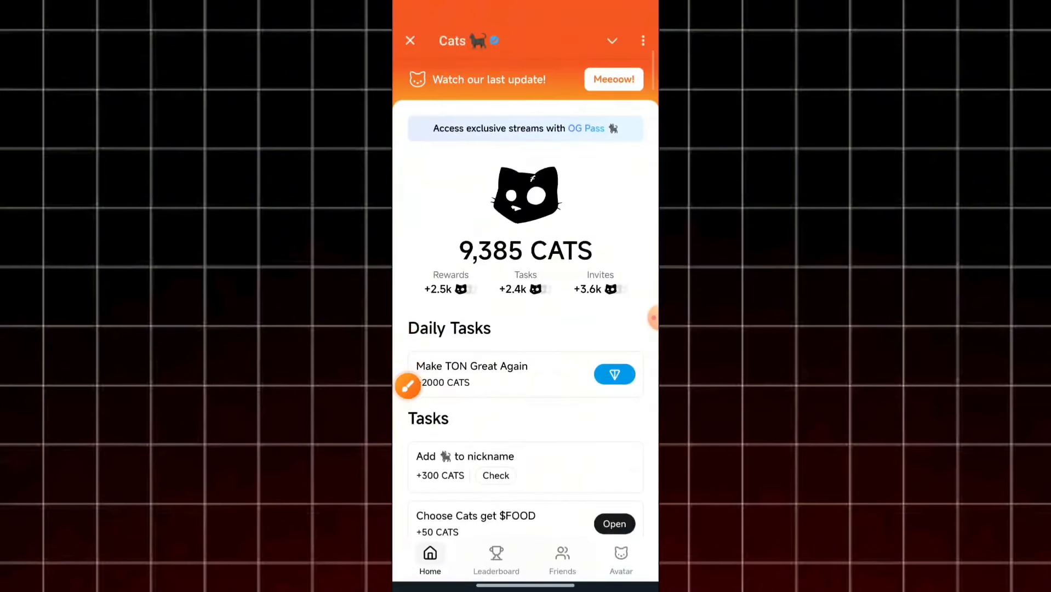
Minimize the mini app back to the announcement's total 600B supply breakdown.
left_click(620, 558)
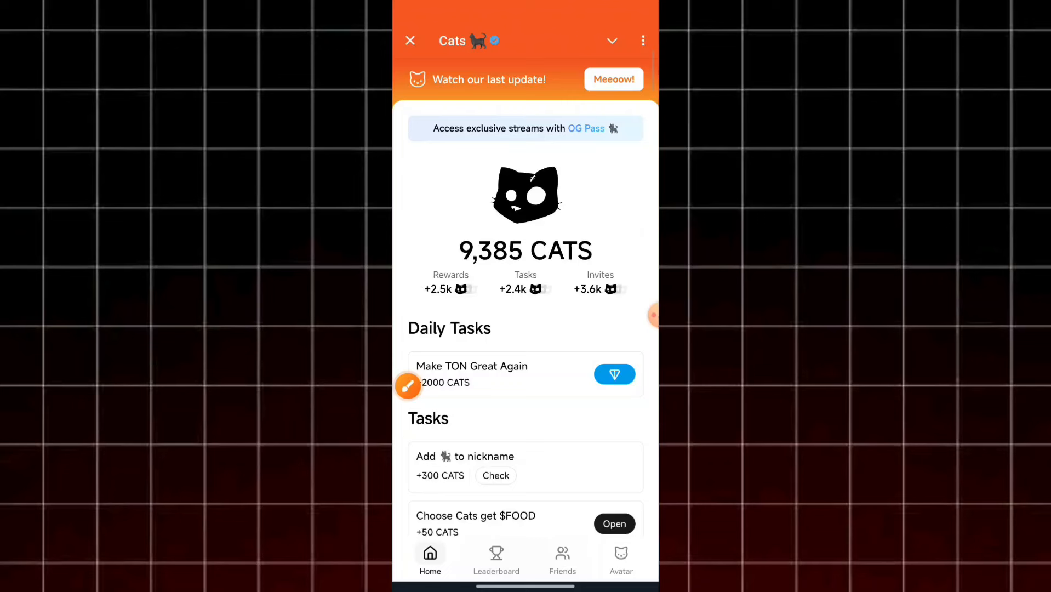
left_click(613, 78)
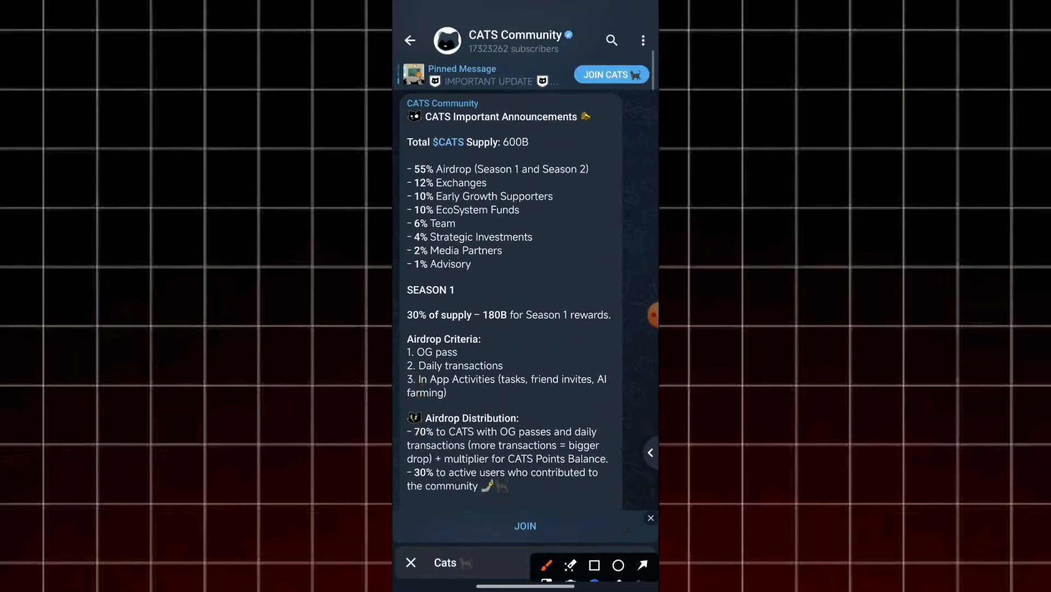